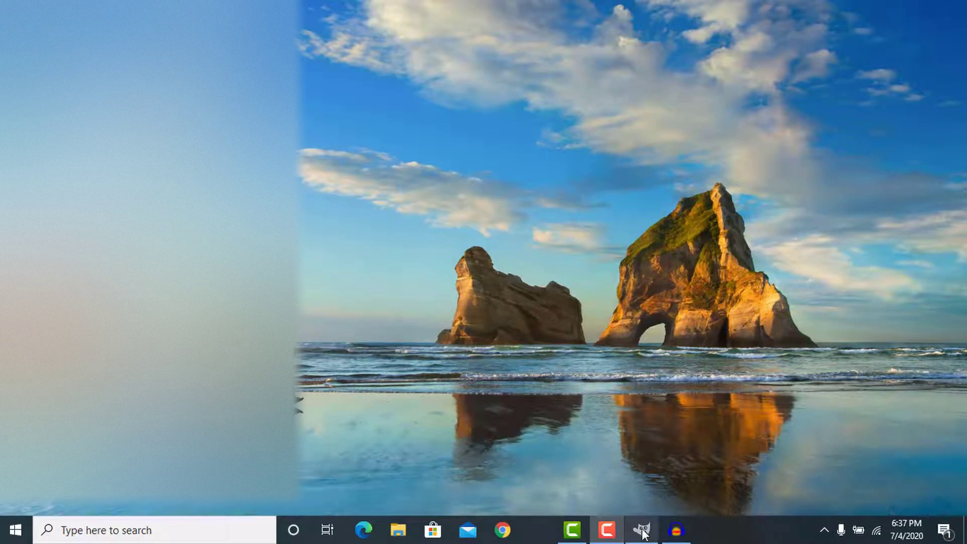
- Launch GIMP and create a new 1920×1080 px image
{"action": "left_click", "coordinate": [642, 530]}
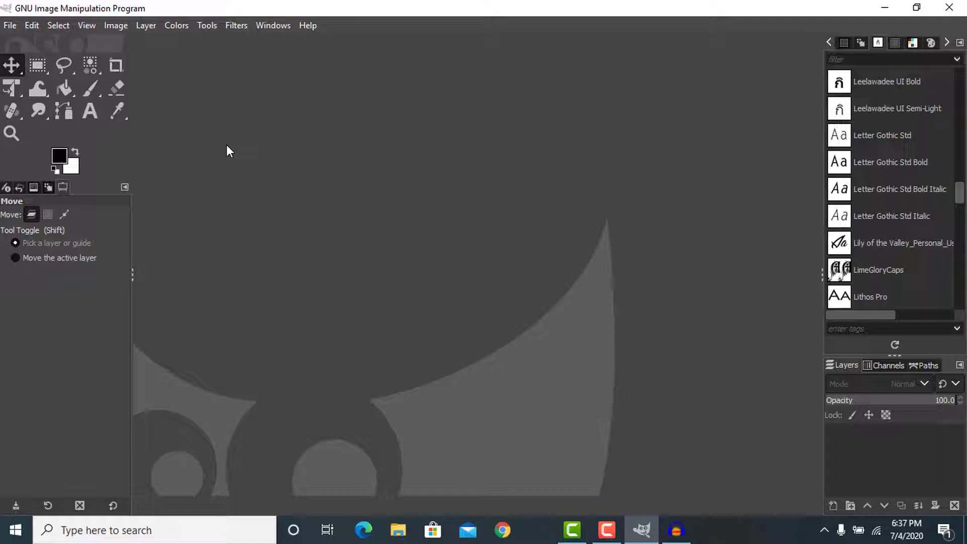
{"action": "left_click", "coordinate": [9, 25]}
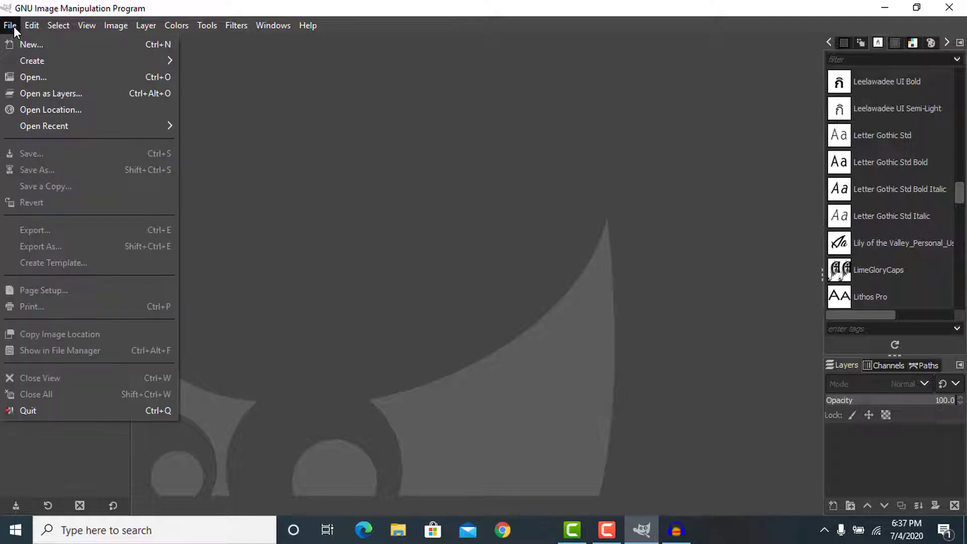
{"action": "left_click", "coordinate": [9, 25]}
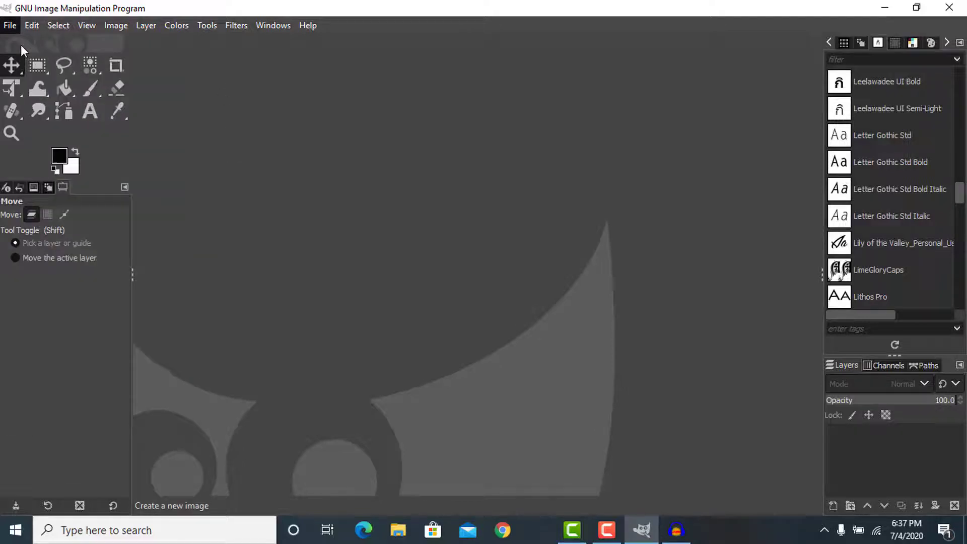
{"action": "left_click", "coordinate": [9, 25]}
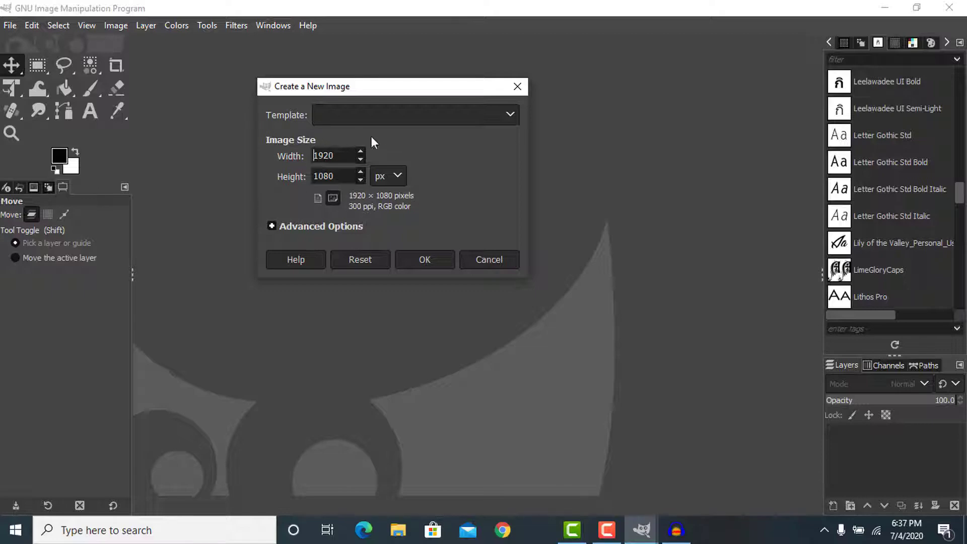
{"action": "mouse_move", "coordinate": [302, 154]}
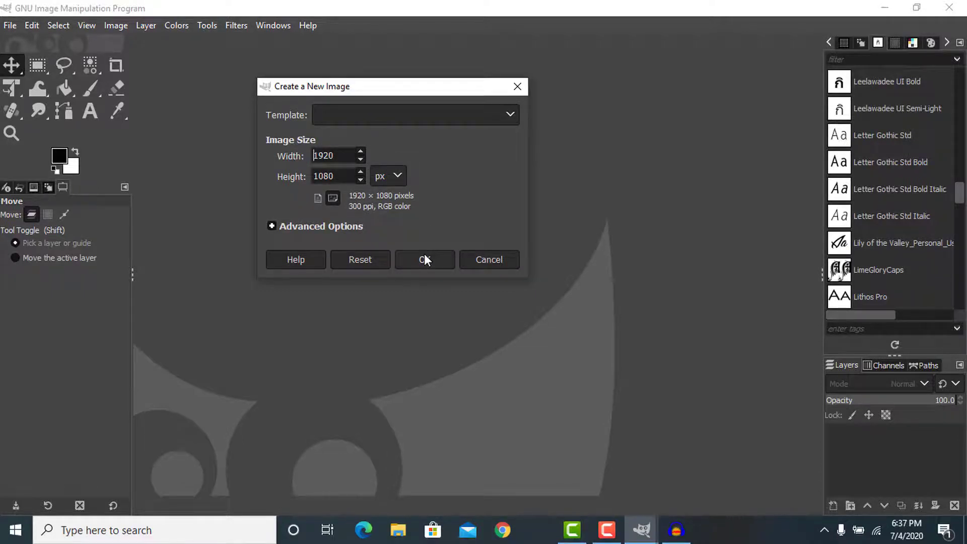
{"action": "left_click", "coordinate": [424, 260]}
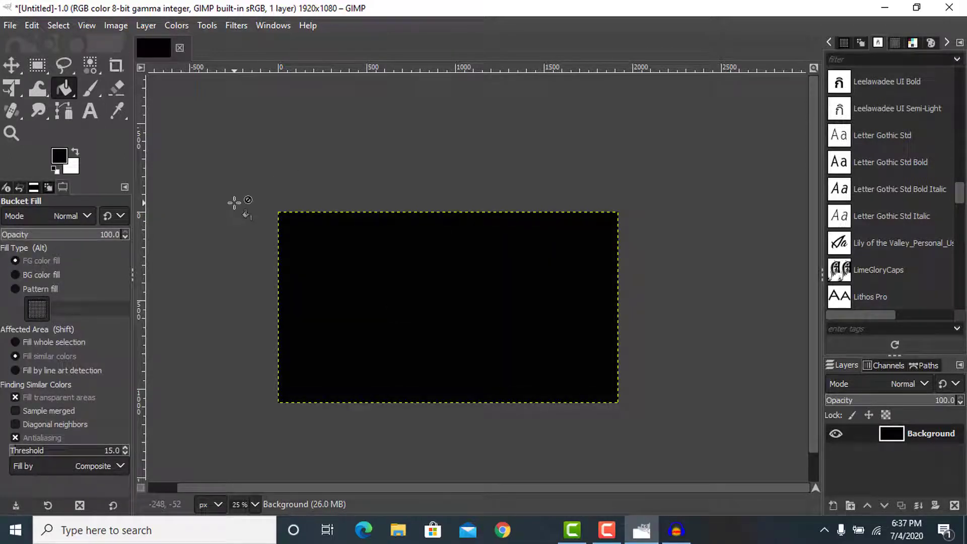
{"action": "mouse_move", "coordinate": [747, 216]}
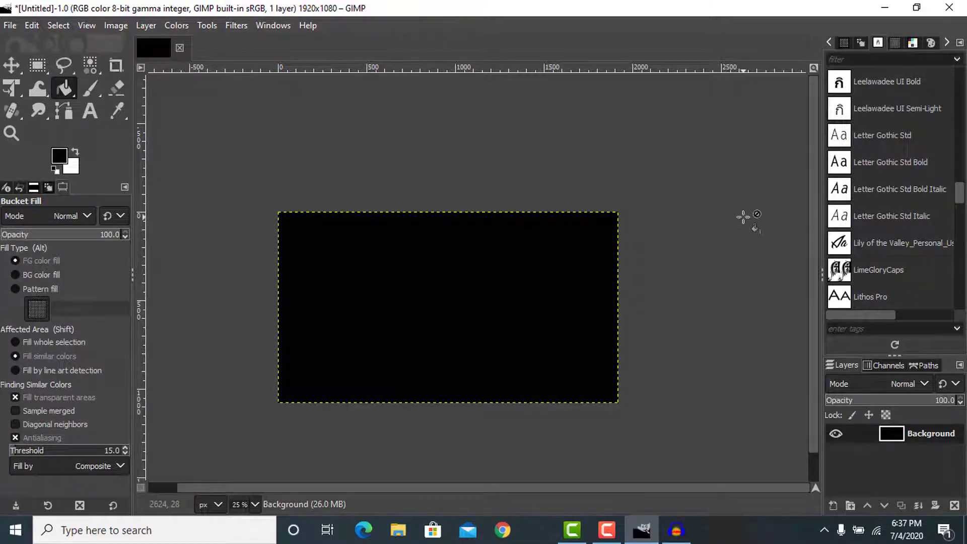
- Minimize GIMP to reveal the desktop with the glitter image file
{"action": "left_click", "coordinate": [884, 7]}
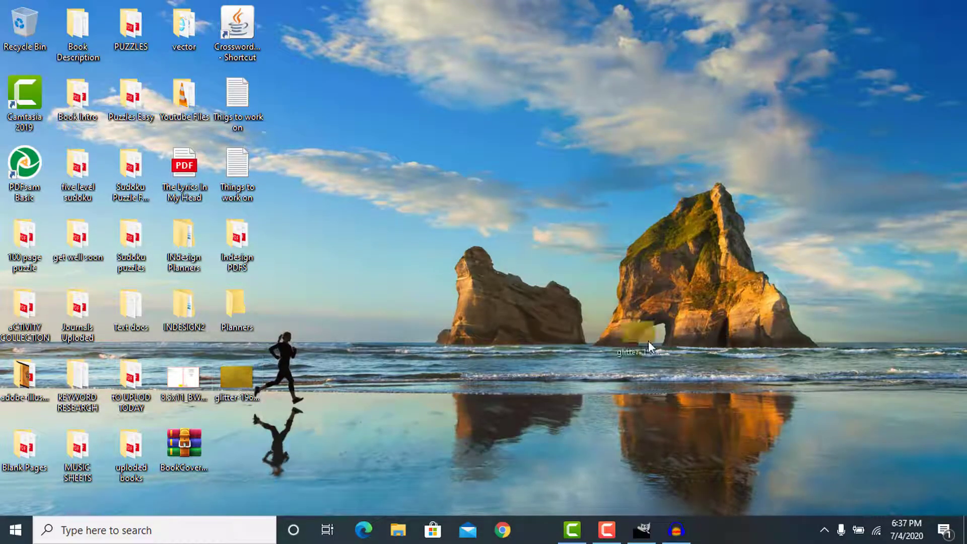
- Drag the gold glitter JPG from the desktop into GIMP as a new layer
{"action": "left_click", "coordinate": [640, 529]}
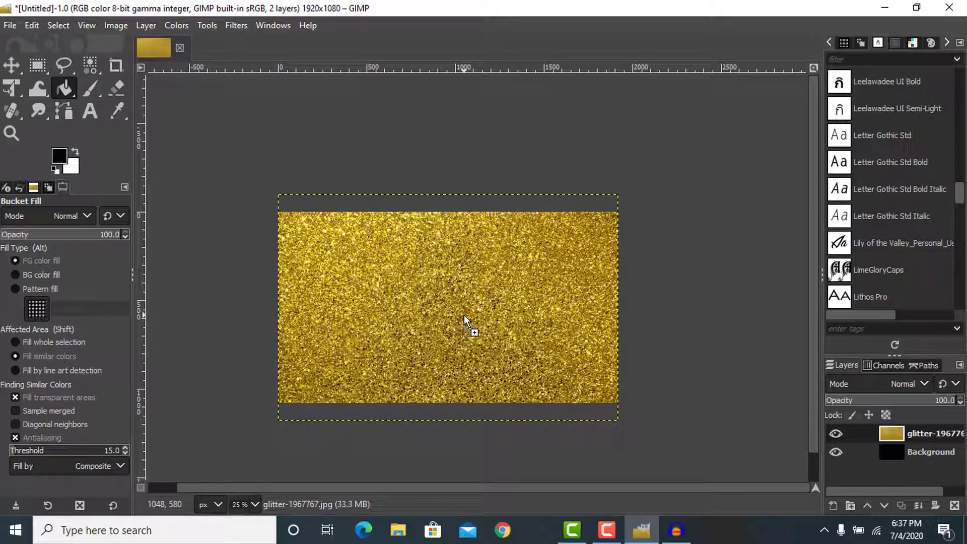
{"action": "mouse_move", "coordinate": [401, 271]}
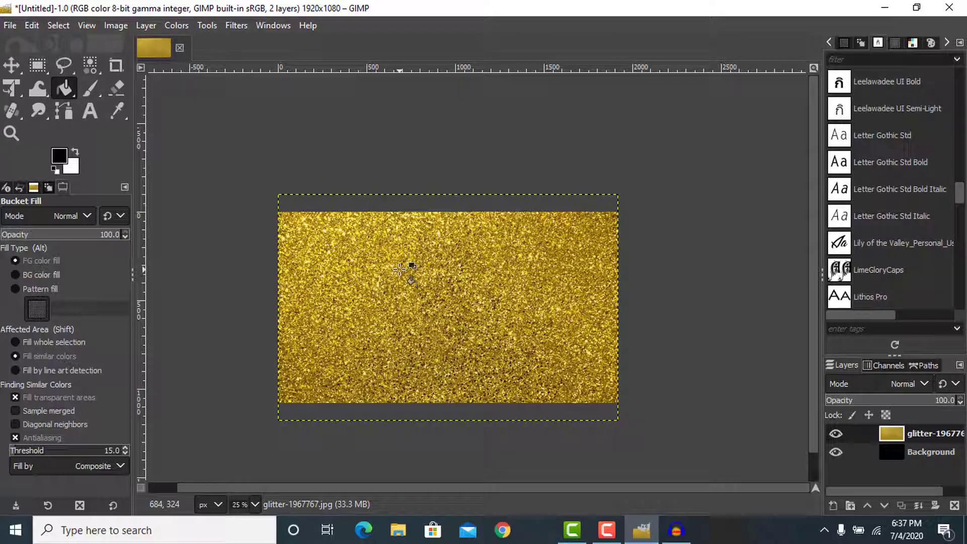
{"action": "mouse_move", "coordinate": [351, 285]}
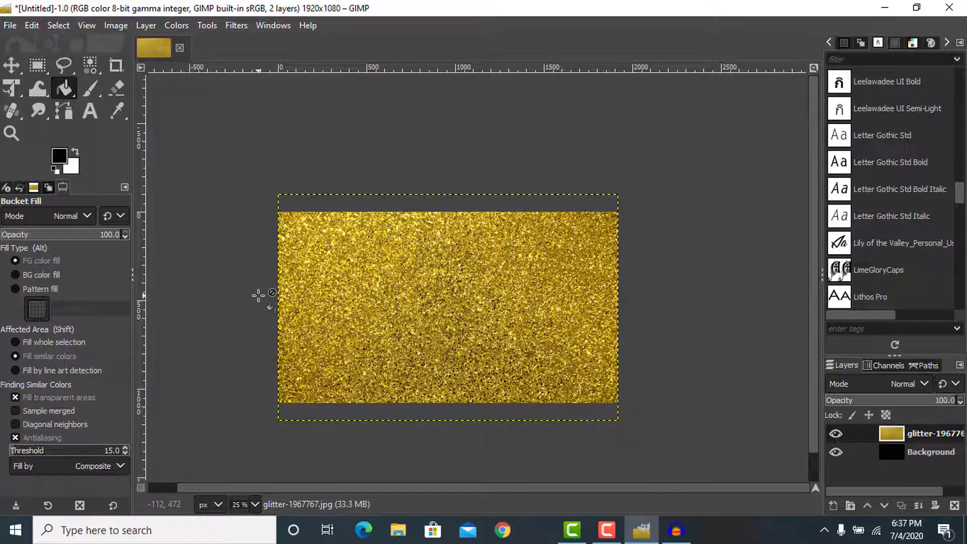
{"action": "mouse_move", "coordinate": [258, 299]}
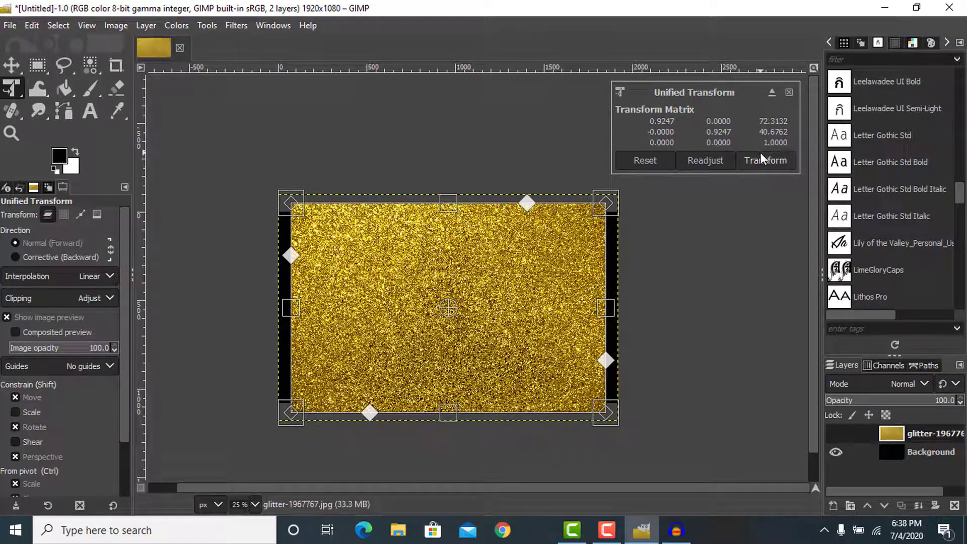
- Apply the Unified Transform resize so the glitter layer matches the canvas height
{"action": "left_click", "coordinate": [765, 160]}
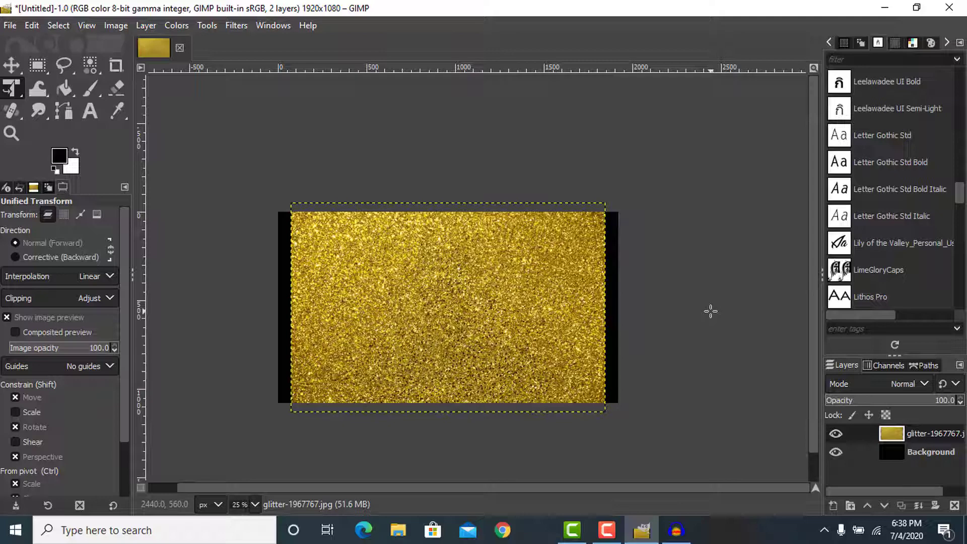
{"action": "mouse_move", "coordinate": [556, 268]}
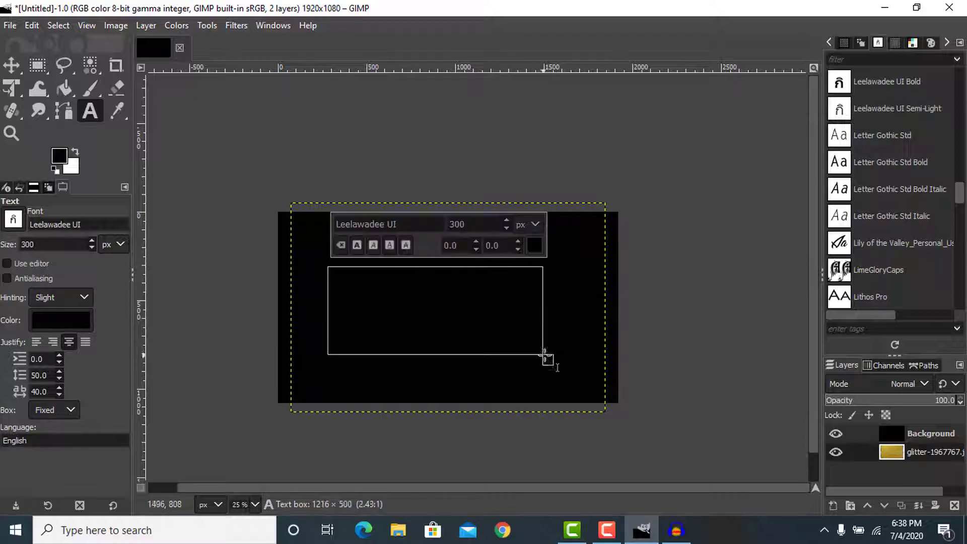
- Colour the LIFE text white and raise its font size to 600 px
{"action": "left_click", "coordinate": [533, 246]}
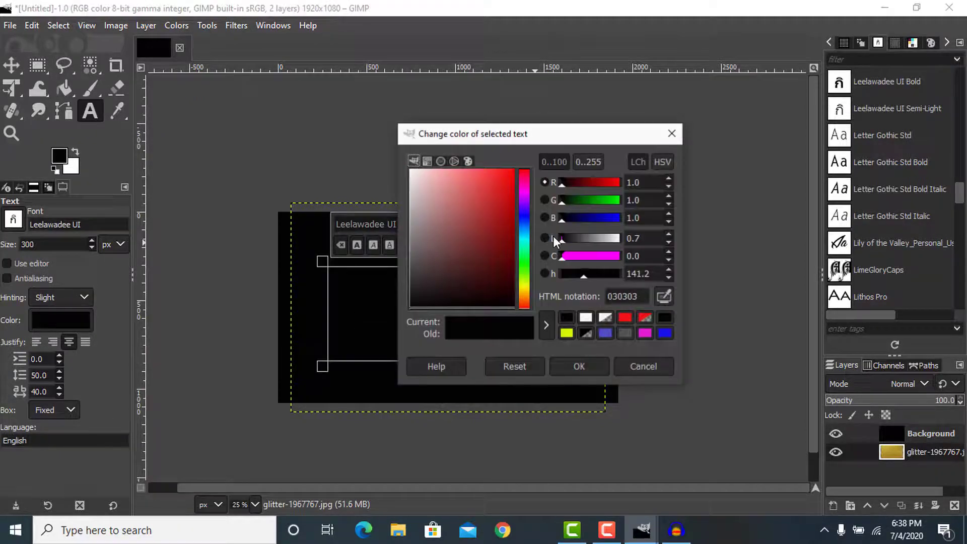
{"action": "left_click", "coordinate": [578, 366]}
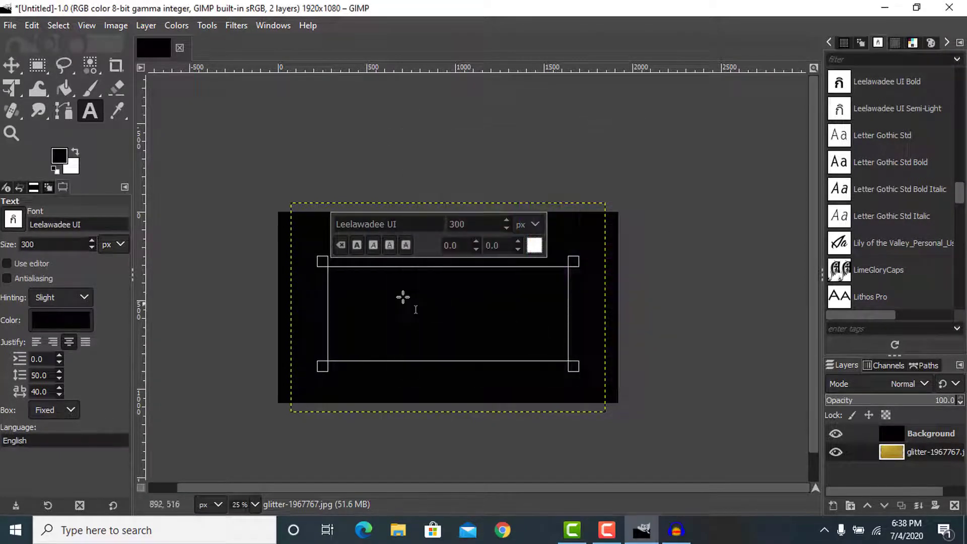
{"action": "mouse_move", "coordinate": [395, 294]}
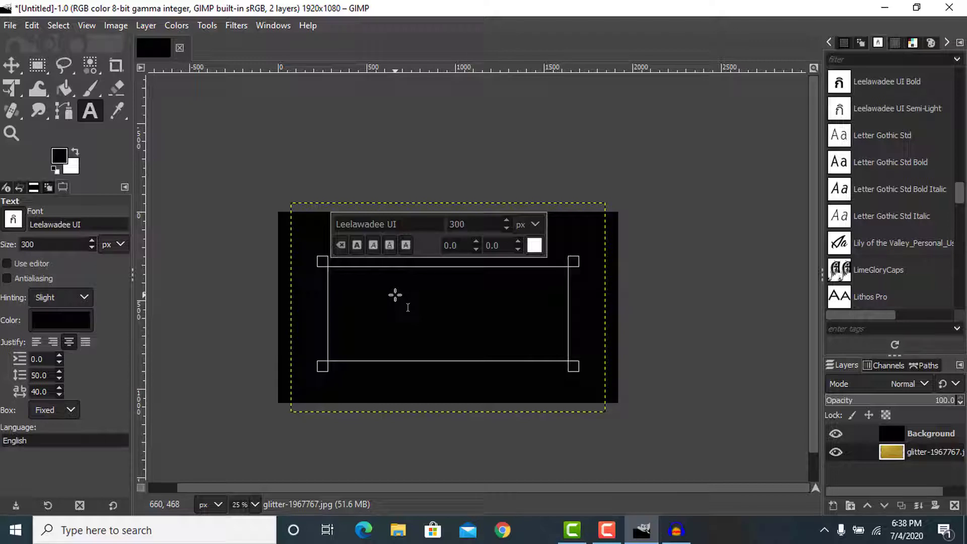
{"action": "left_click", "coordinate": [505, 302]}
{"action": "type", "text": "LIFE"}
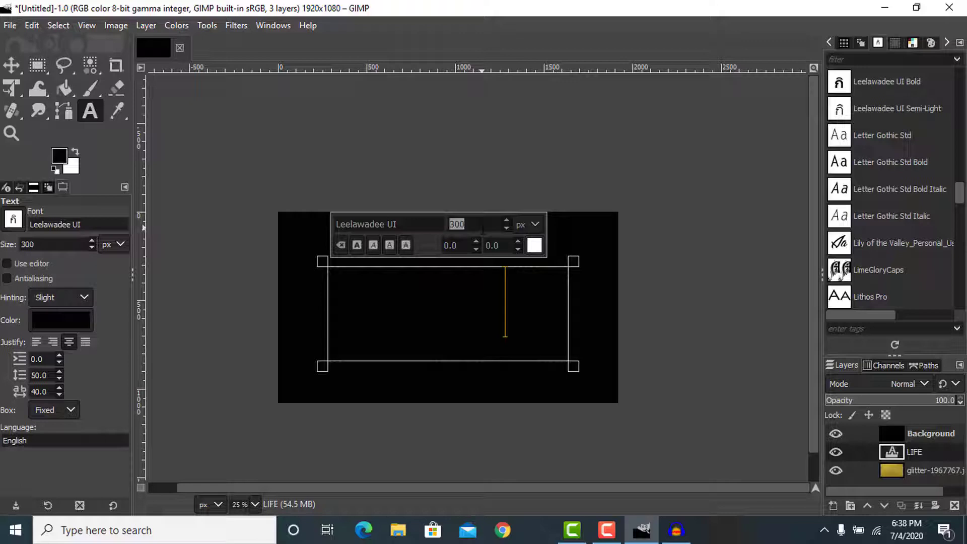
{"action": "type", "text": "50"}
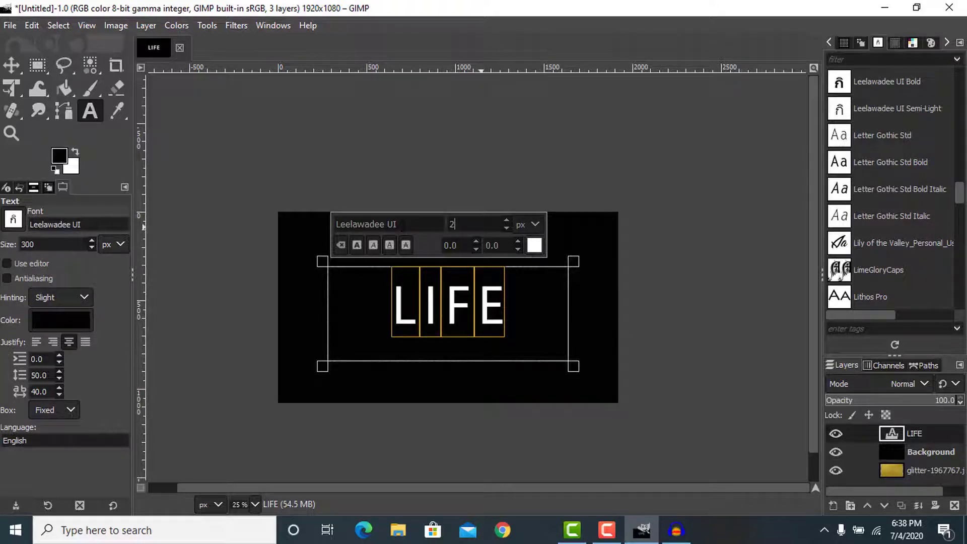
{"action": "type", "text": "500"}
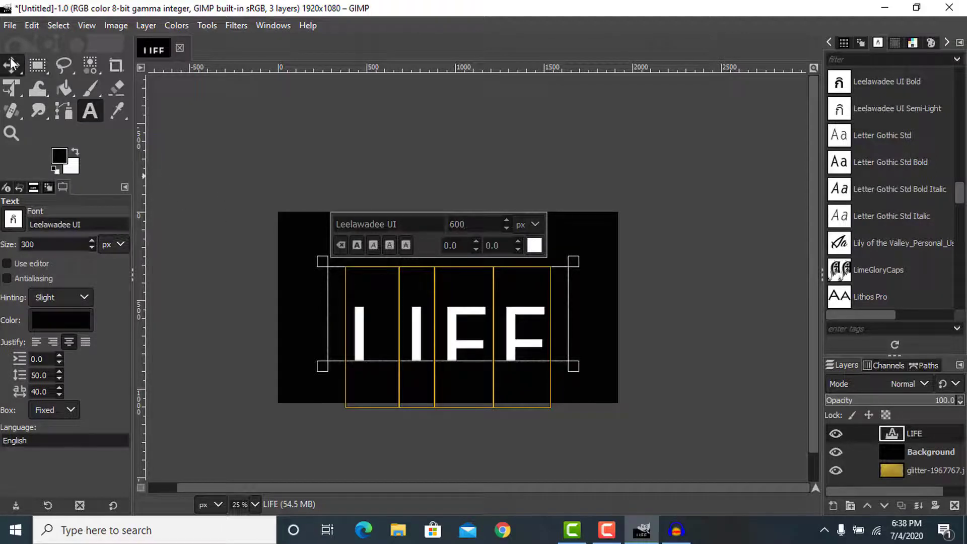
{"action": "left_click", "coordinate": [12, 65]}
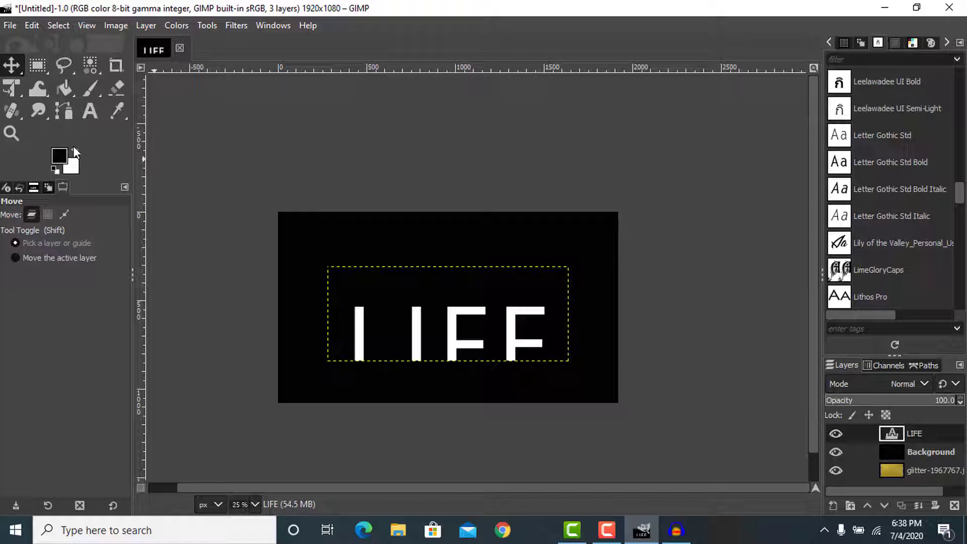
- Enlarge the LIFE text box to show all letters and centre it on the canvas
{"action": "left_click", "coordinate": [90, 111]}
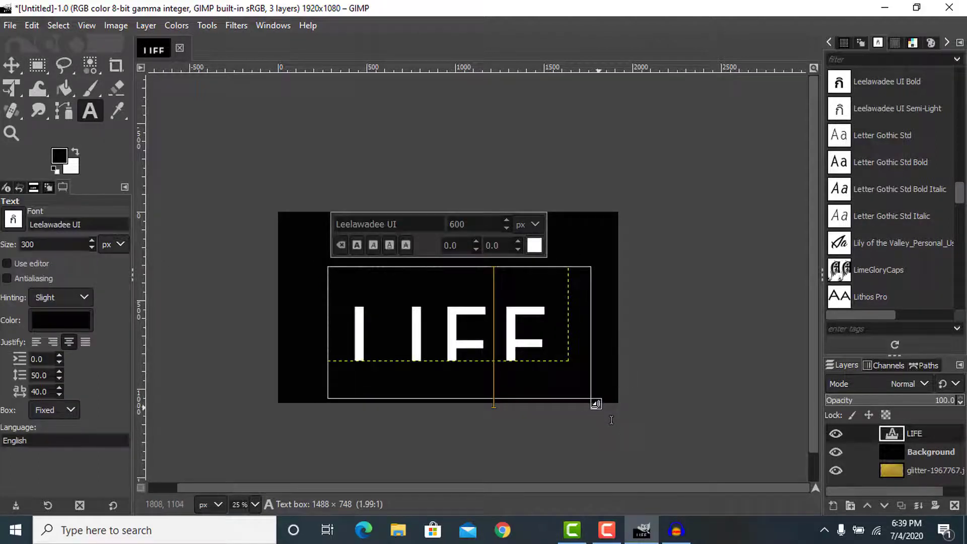
{"action": "left_click", "coordinate": [12, 64]}
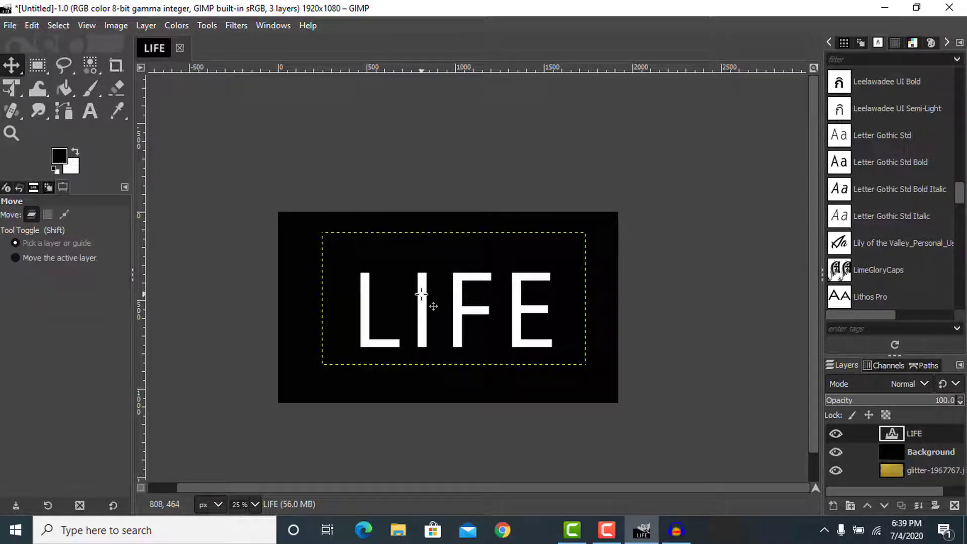
{"action": "left_click_drag", "start_coordinate": [419, 296], "coordinate": [469, 320]}
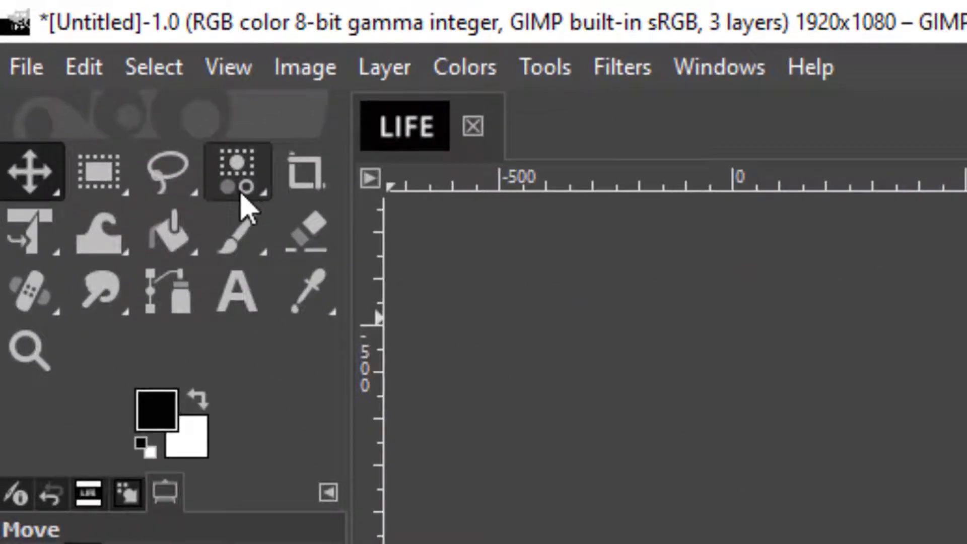
{"action": "mouse_move", "coordinate": [241, 195]}
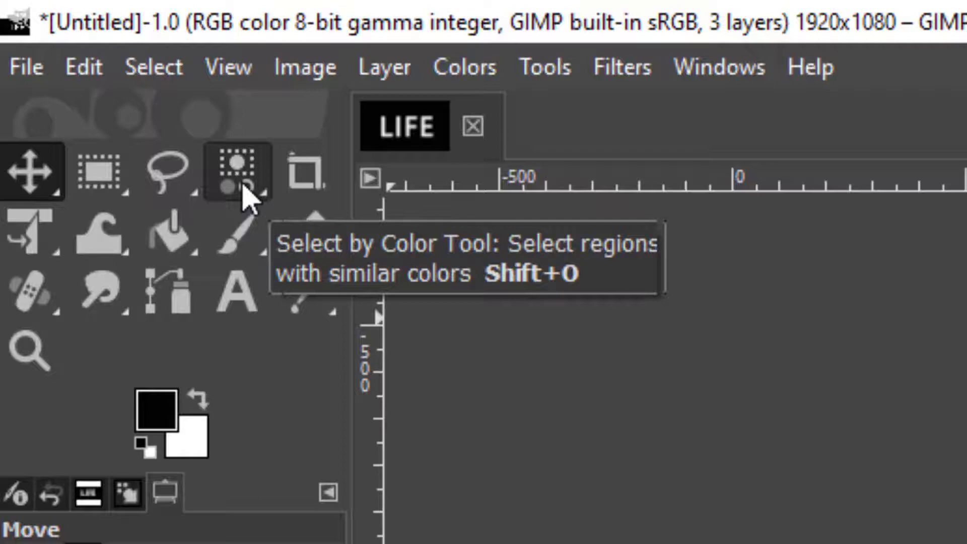
- Choose the Select by Color tool from the selection tool group
{"action": "left_click", "coordinate": [239, 171]}
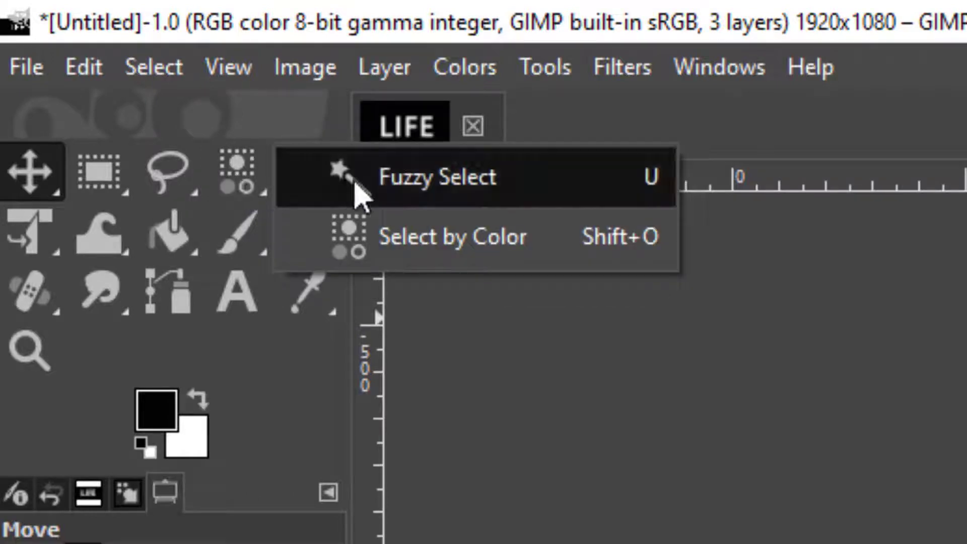
{"action": "mouse_move", "coordinate": [419, 235]}
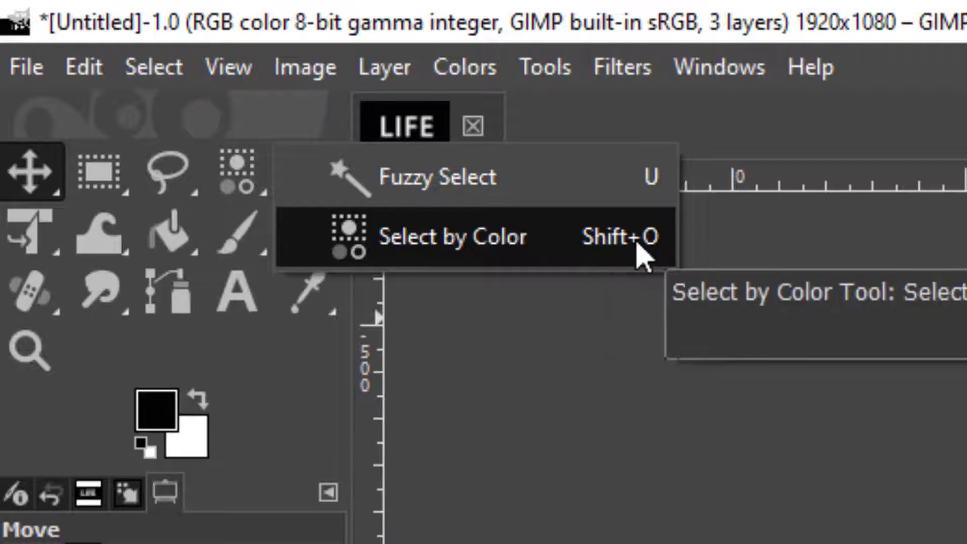
{"action": "mouse_move", "coordinate": [570, 253]}
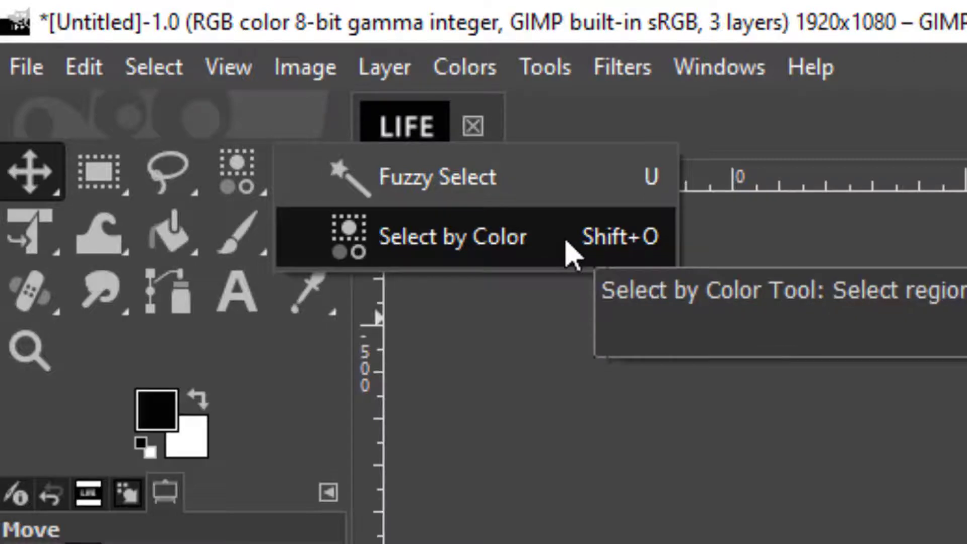
{"action": "mouse_move", "coordinate": [218, 207]}
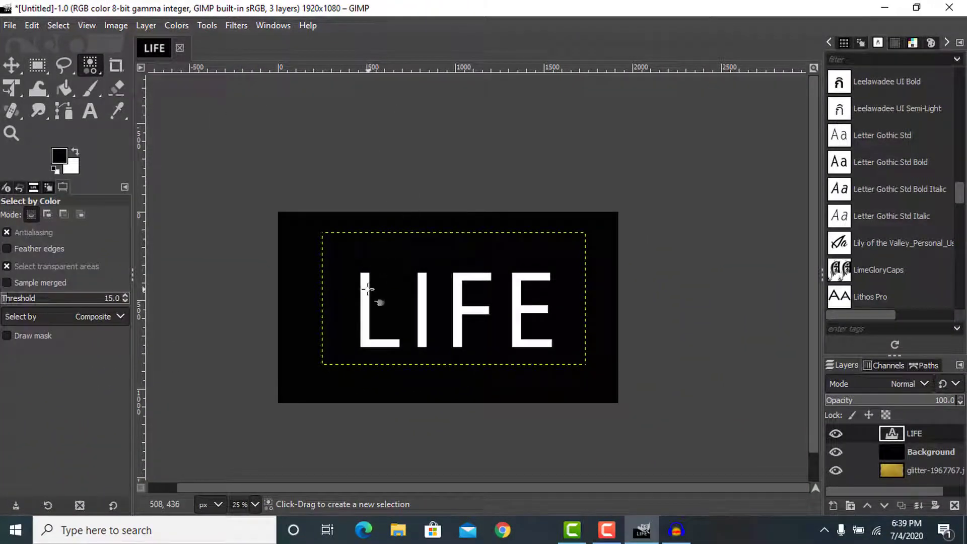
{"action": "mouse_move", "coordinate": [916, 433]}
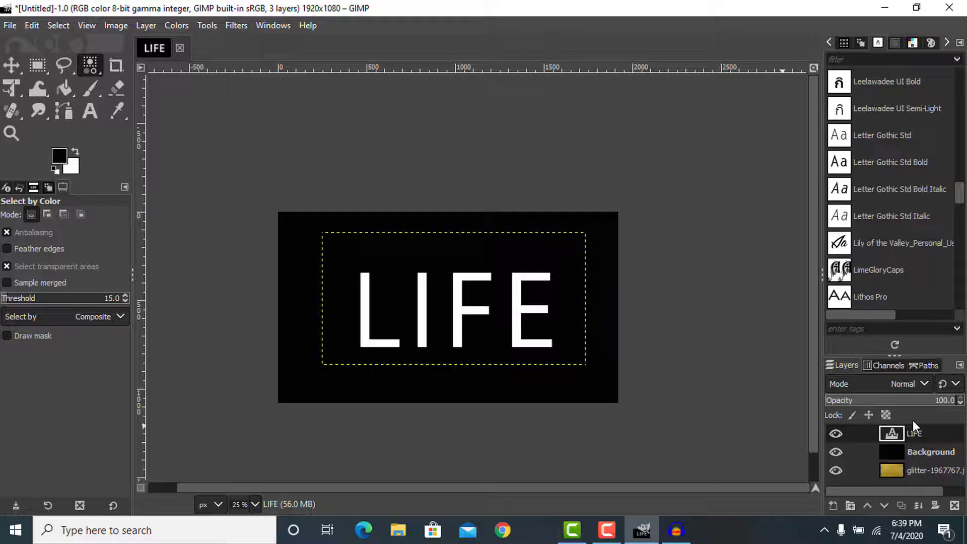
{"action": "mouse_move", "coordinate": [763, 451]}
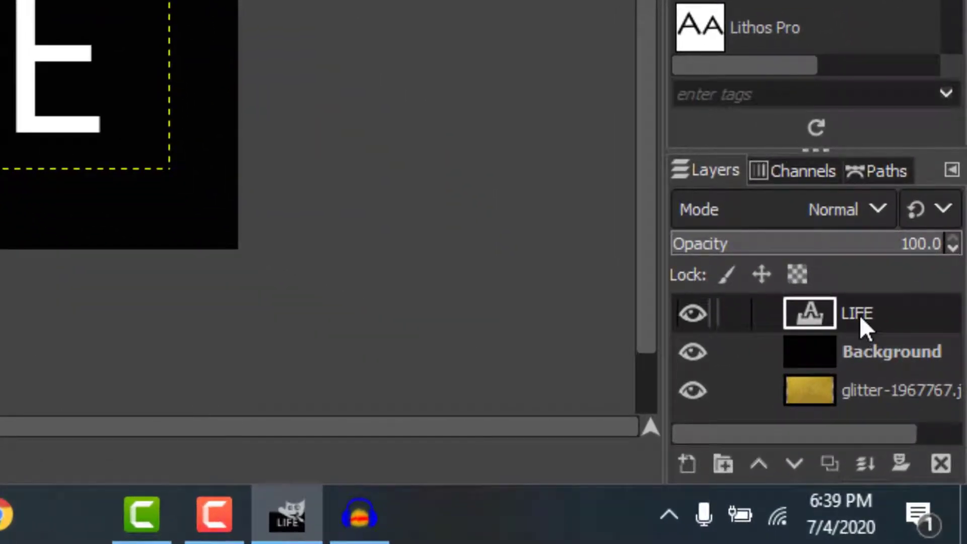
- Merge the LIFE text layer down into the background and select the white letters by colour
{"action": "left_click", "coordinate": [892, 351]}
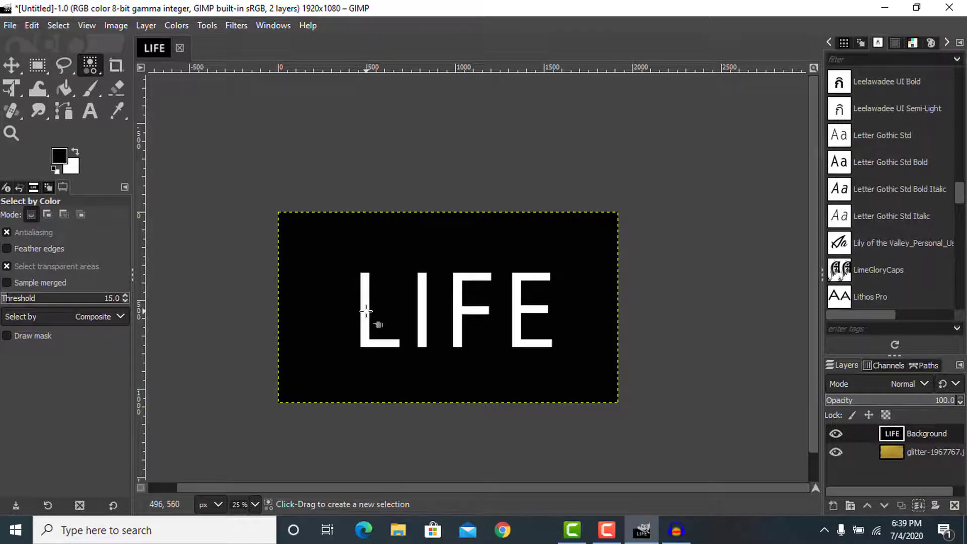
{"action": "left_click", "coordinate": [367, 309]}
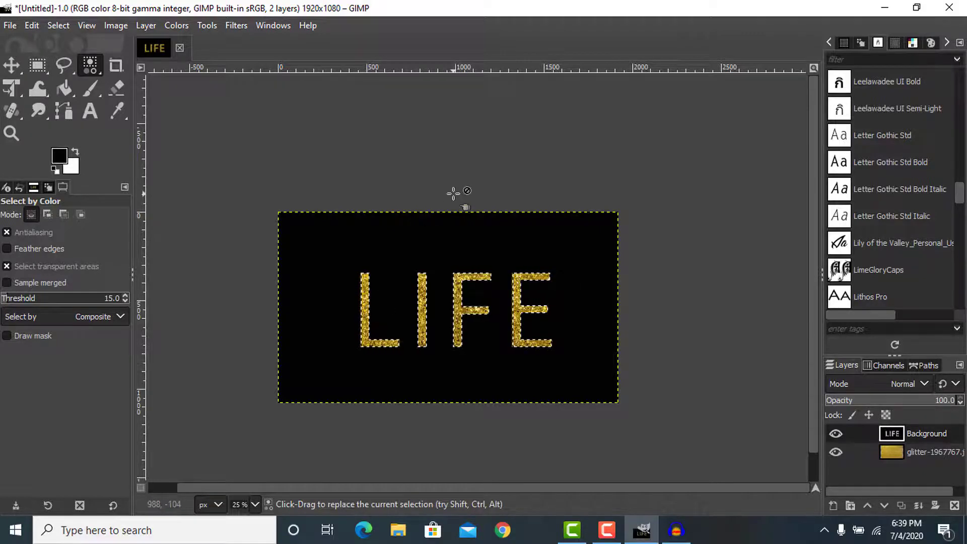
- Invert the selection via Select > Invert so glitter fills the LIFE letters cleanly
{"action": "left_click", "coordinate": [58, 25]}
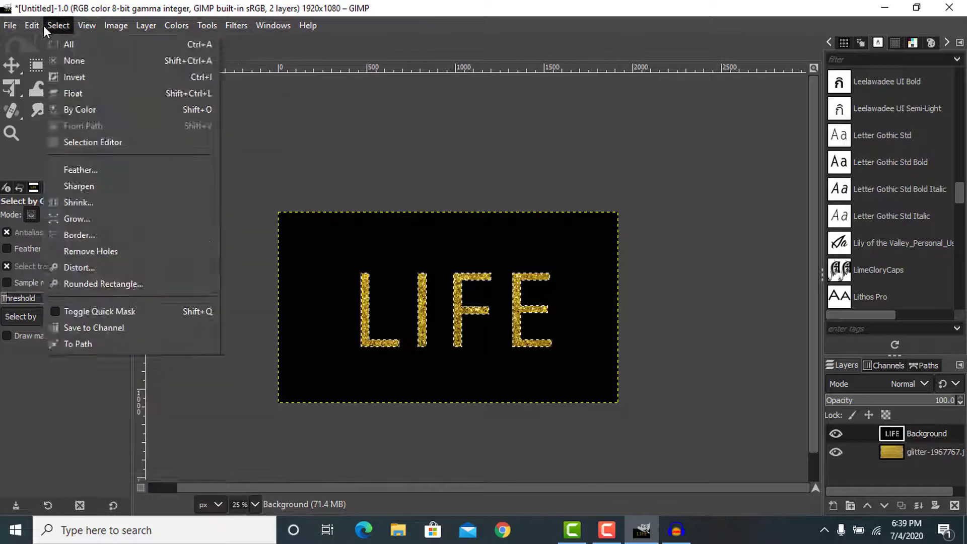
{"action": "mouse_move", "coordinate": [74, 77]}
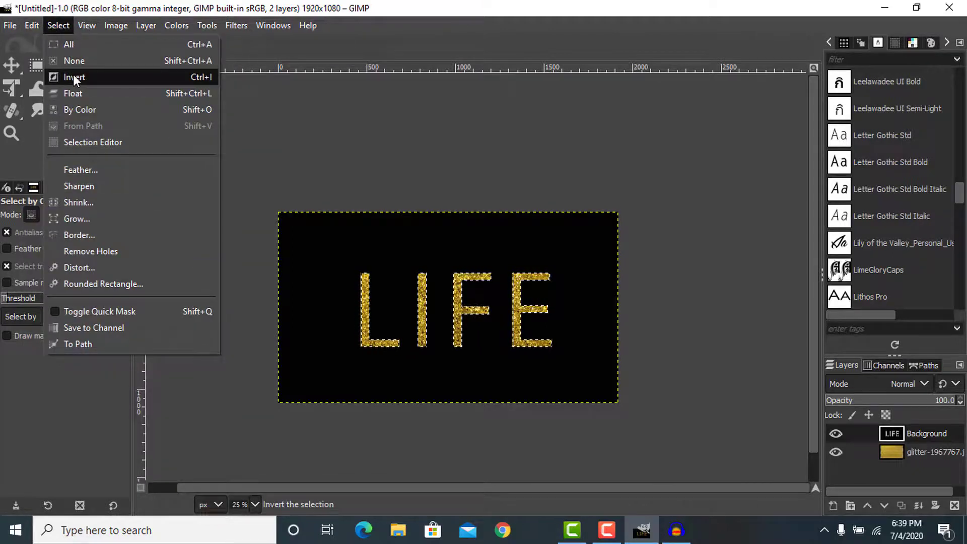
{"action": "left_click", "coordinate": [73, 77]}
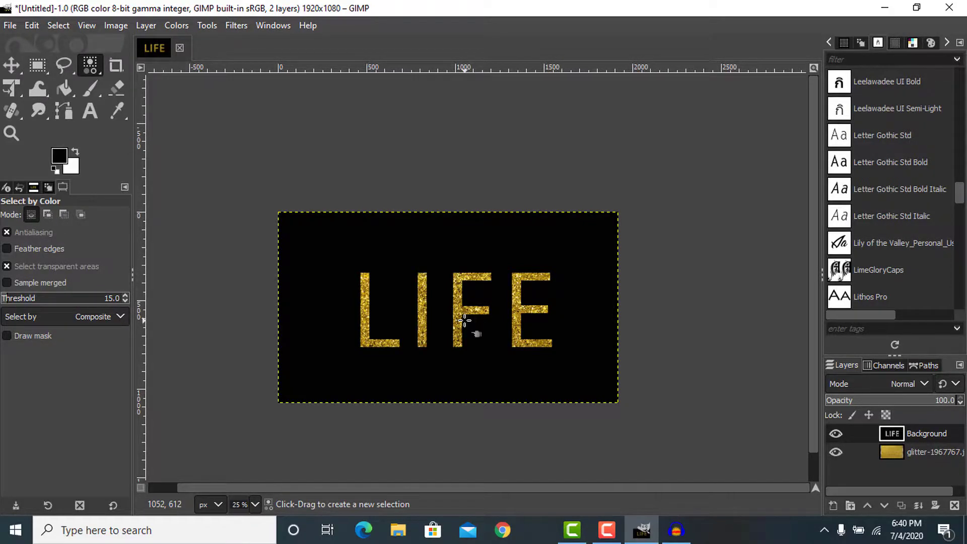
{"action": "mouse_move", "coordinate": [518, 441]}
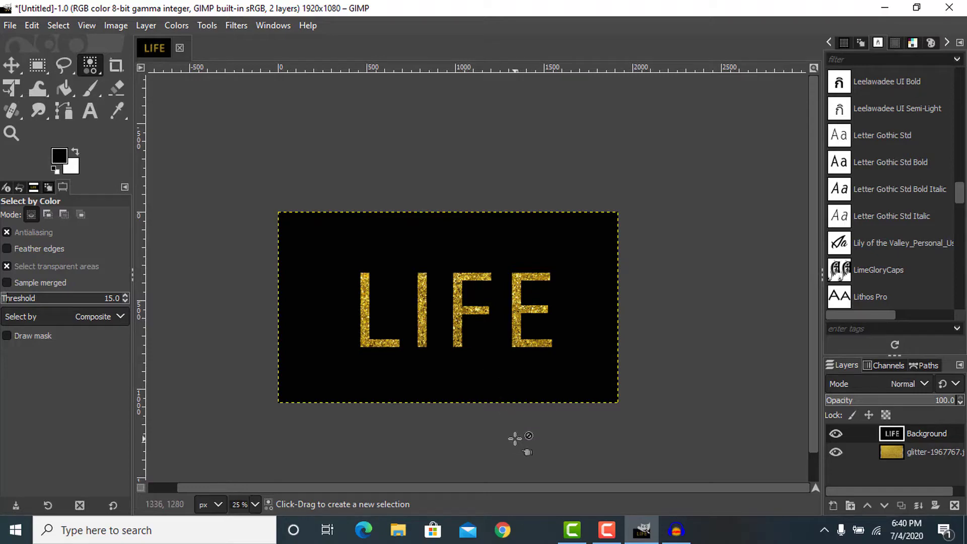